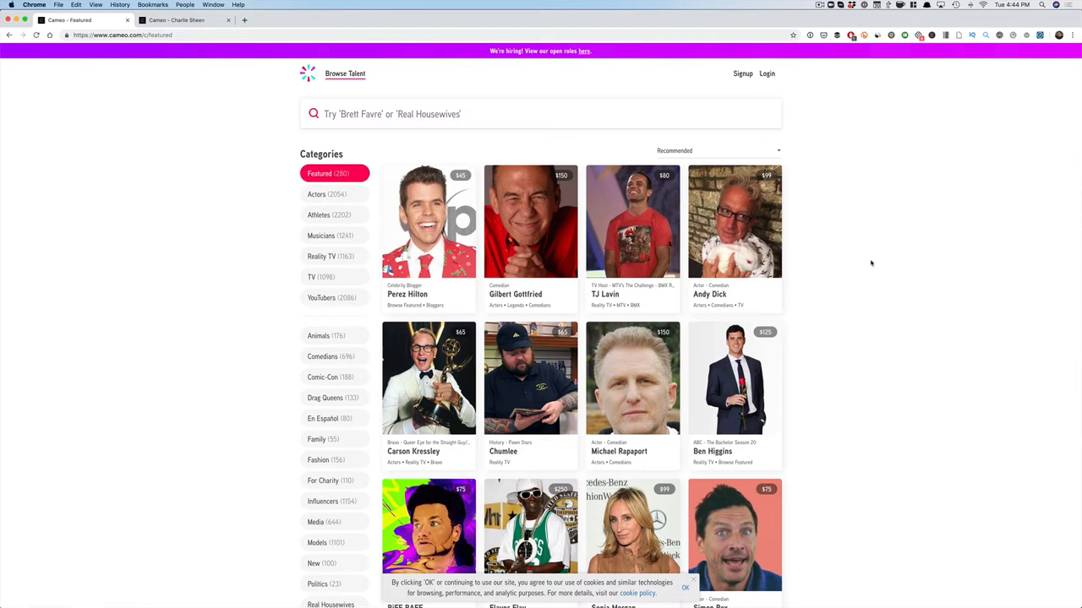
mouse_move(825, 246)
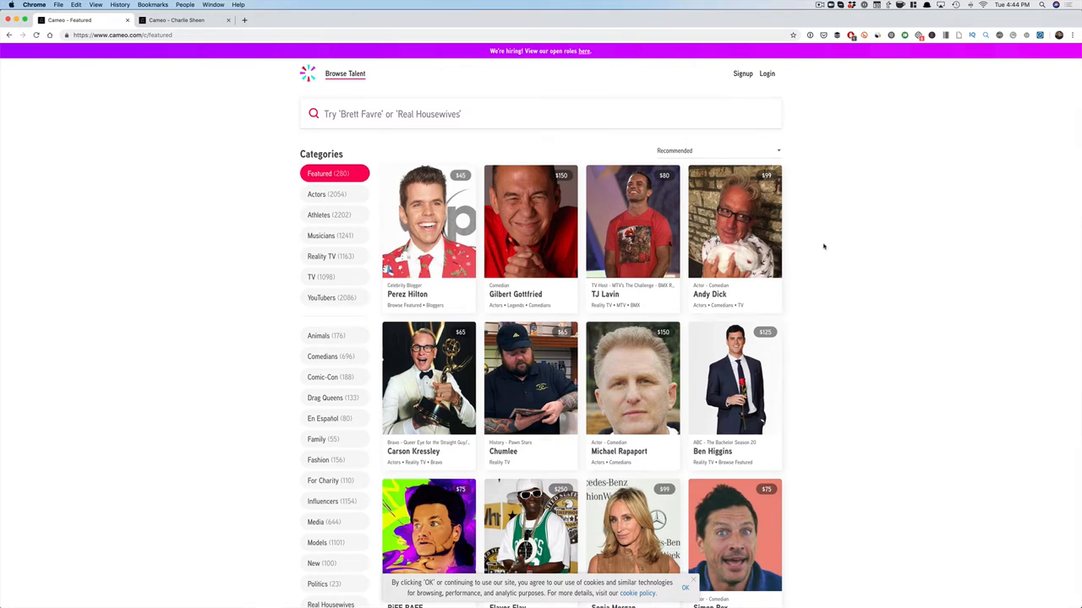
mouse_move(321, 204)
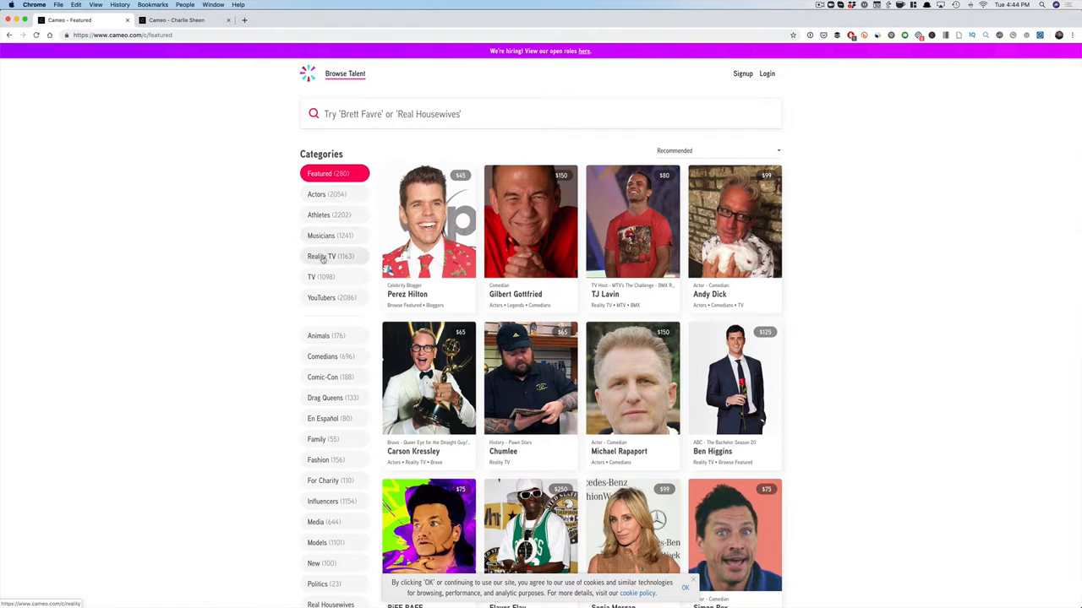
mouse_move(314, 277)
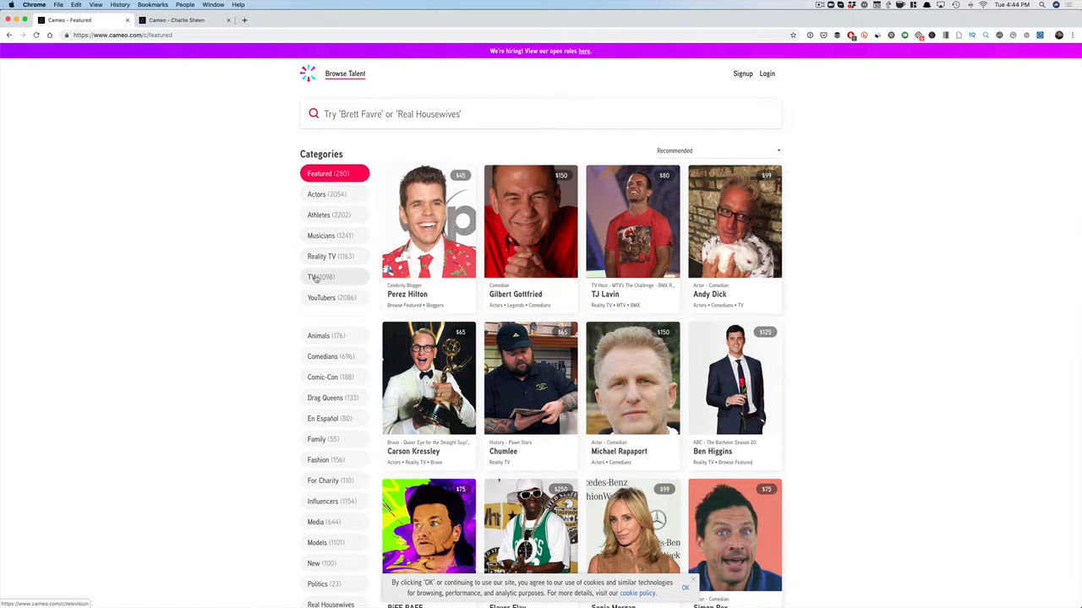
- Choose the TV category from the Browse Talent categories list
scroll(down, 3)
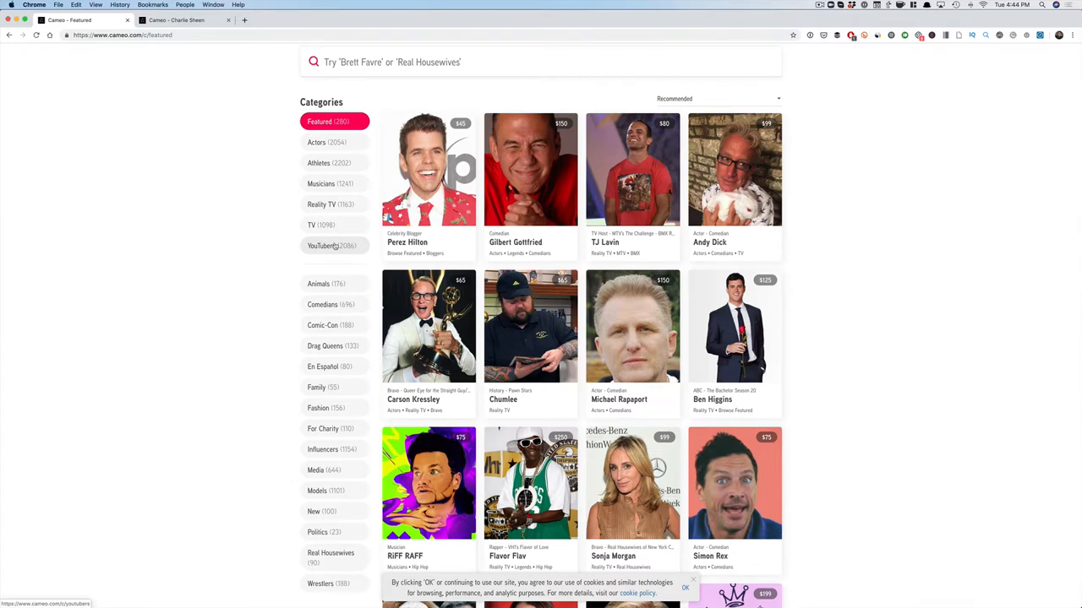
click(311, 223)
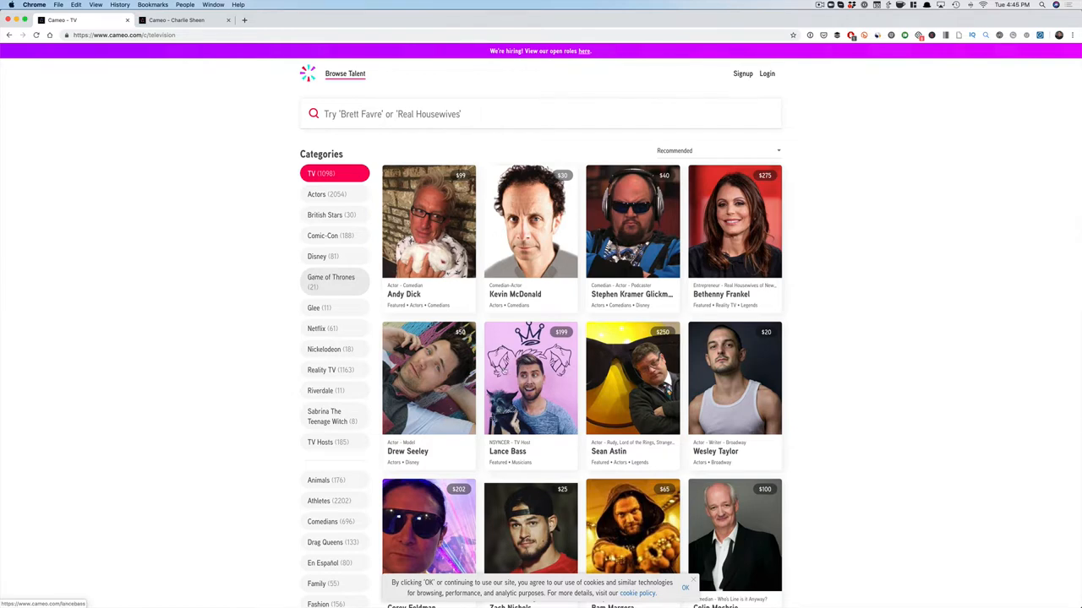
click(531, 379)
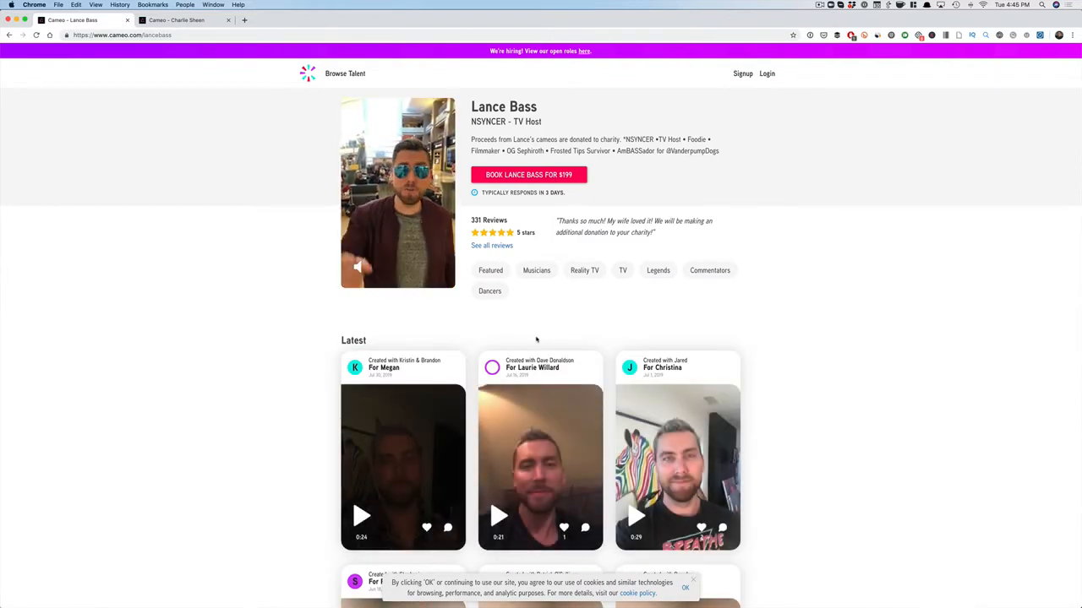
scroll(down, 3)
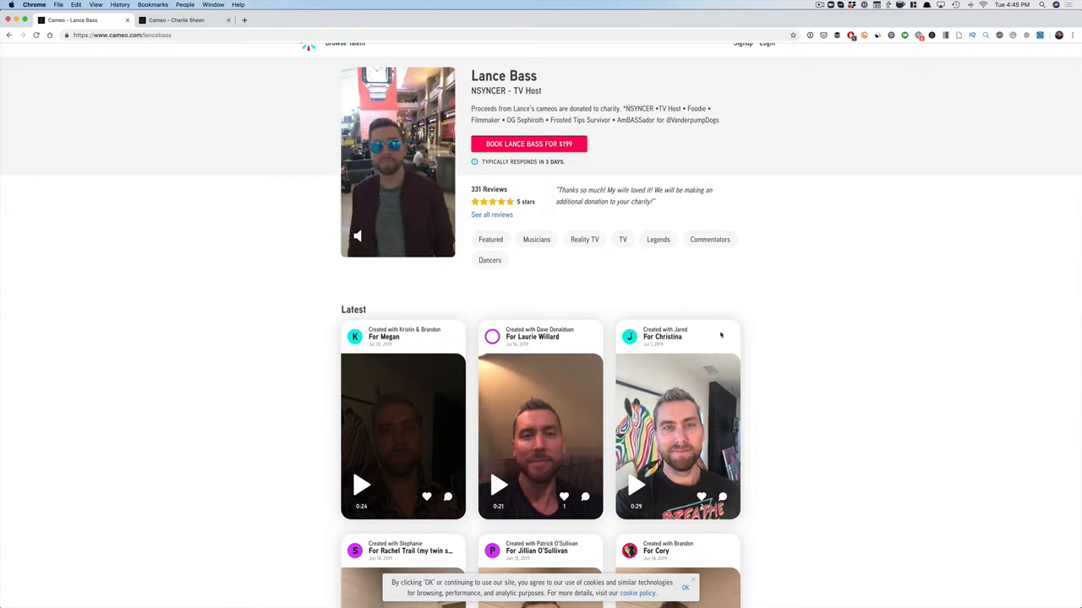
scroll(down, 3)
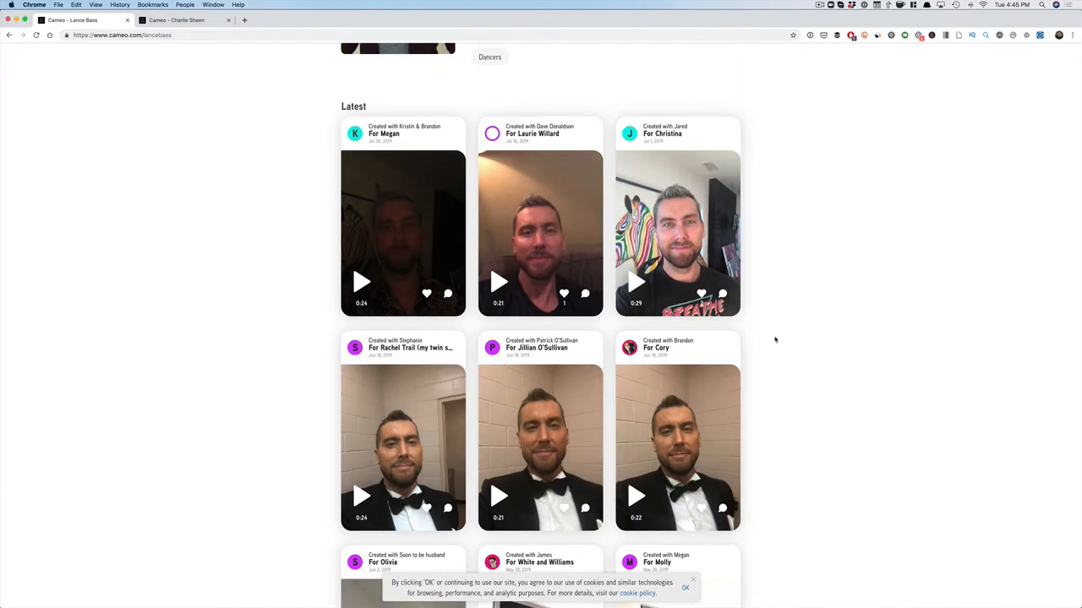
scroll(up, 3)
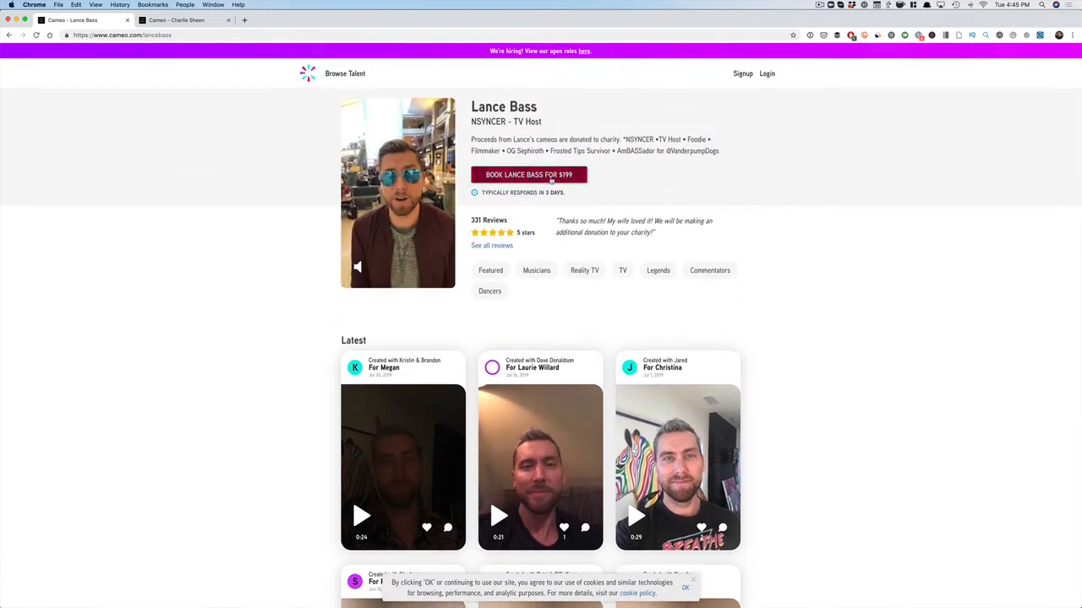
- Start a Lance Bass booking for a brand or business ($500) and reach the shoutout and instructions fields
click(528, 174)
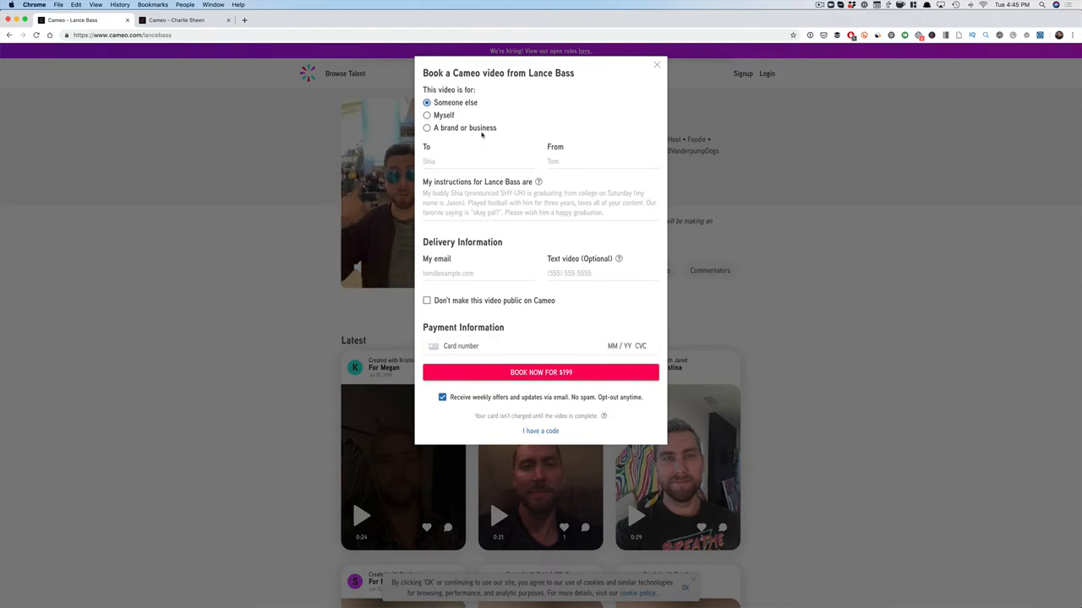
click(426, 129)
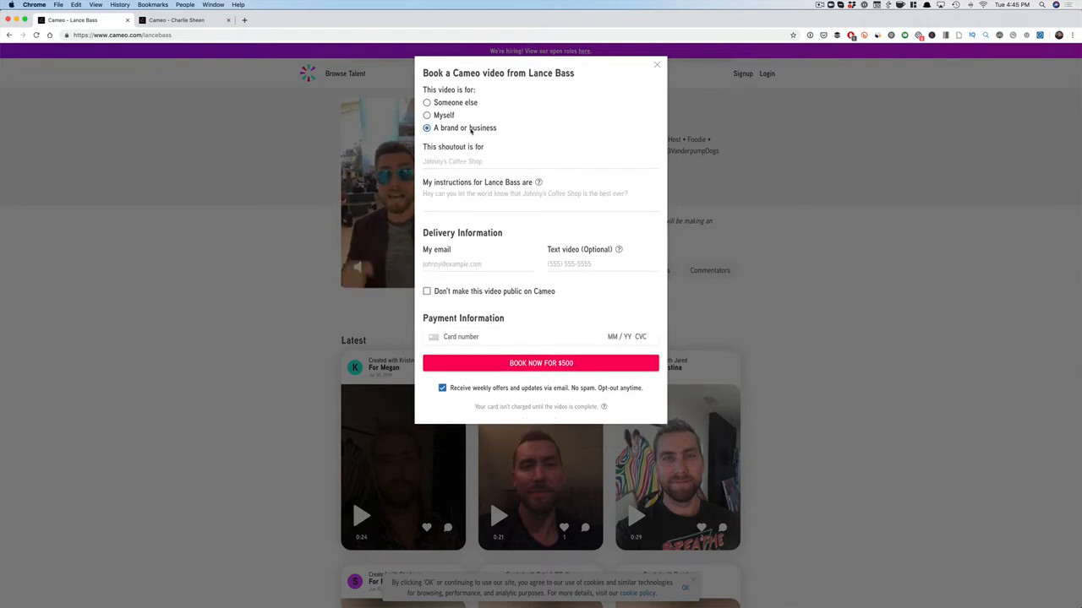
click(541, 163)
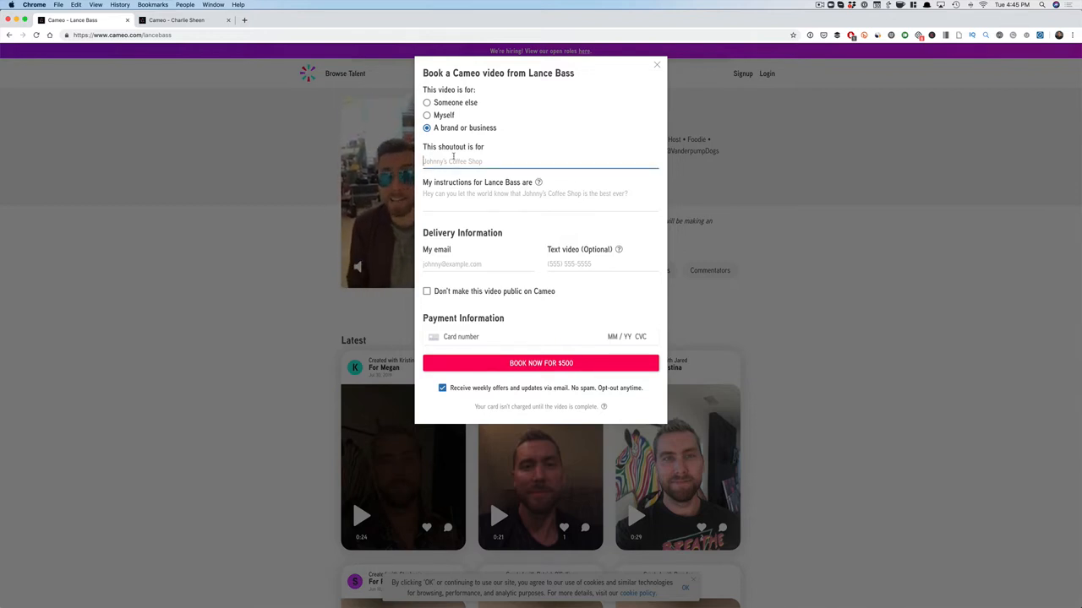
click(541, 162)
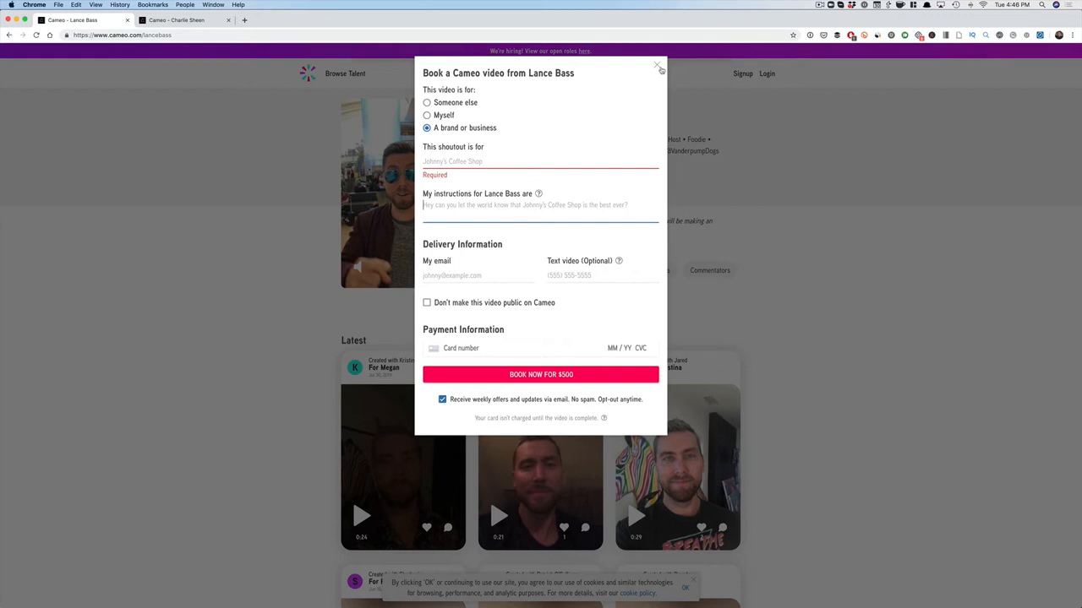
- Close the form, briefly start a Stephen Kramer Glickman booking, then return to the TV listing
click(656, 66)
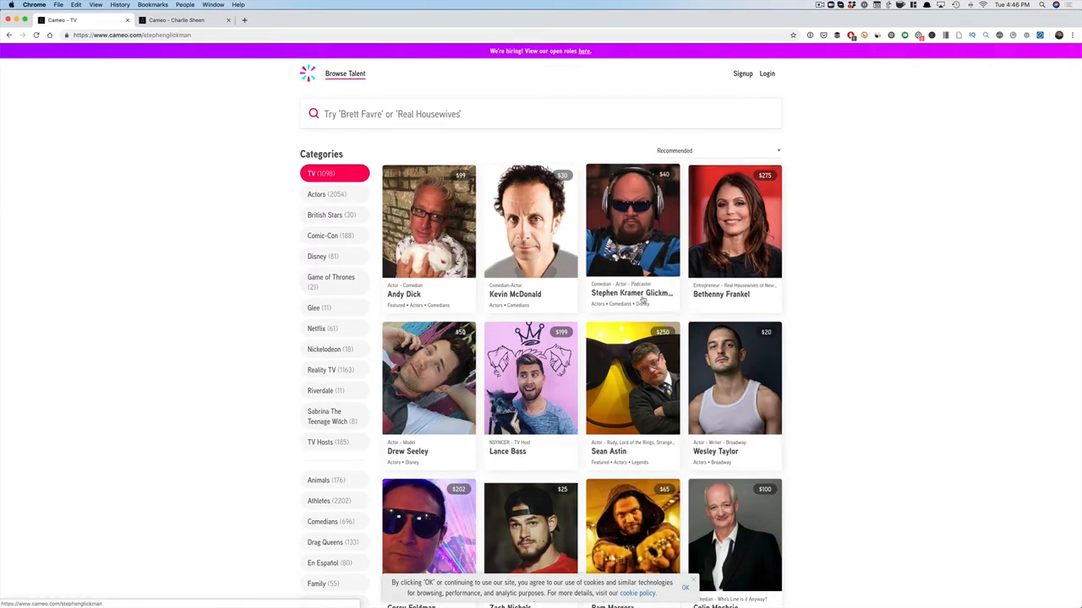
click(632, 220)
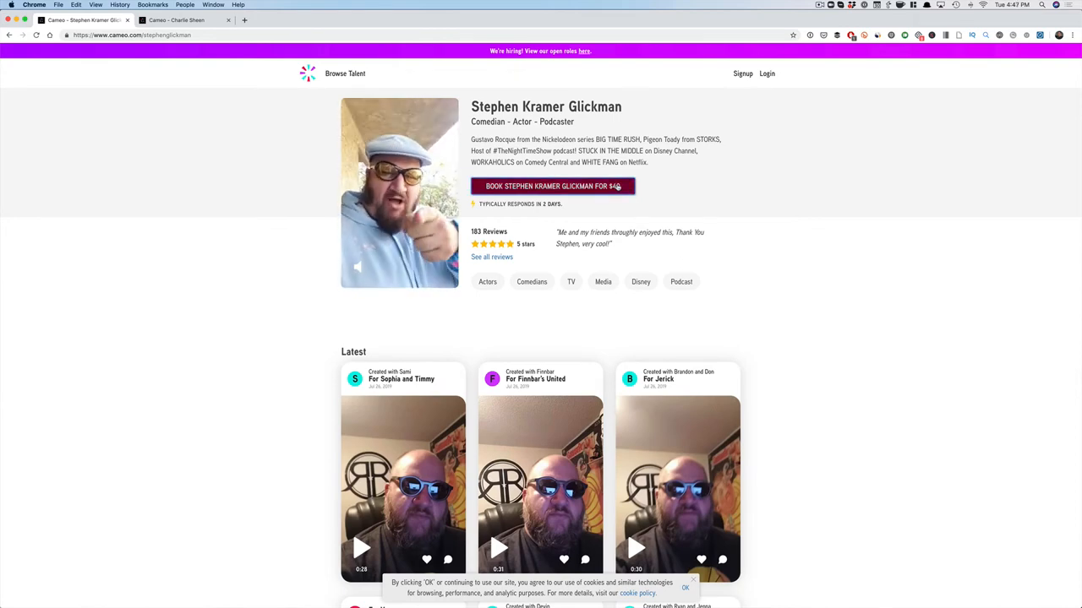
click(551, 186)
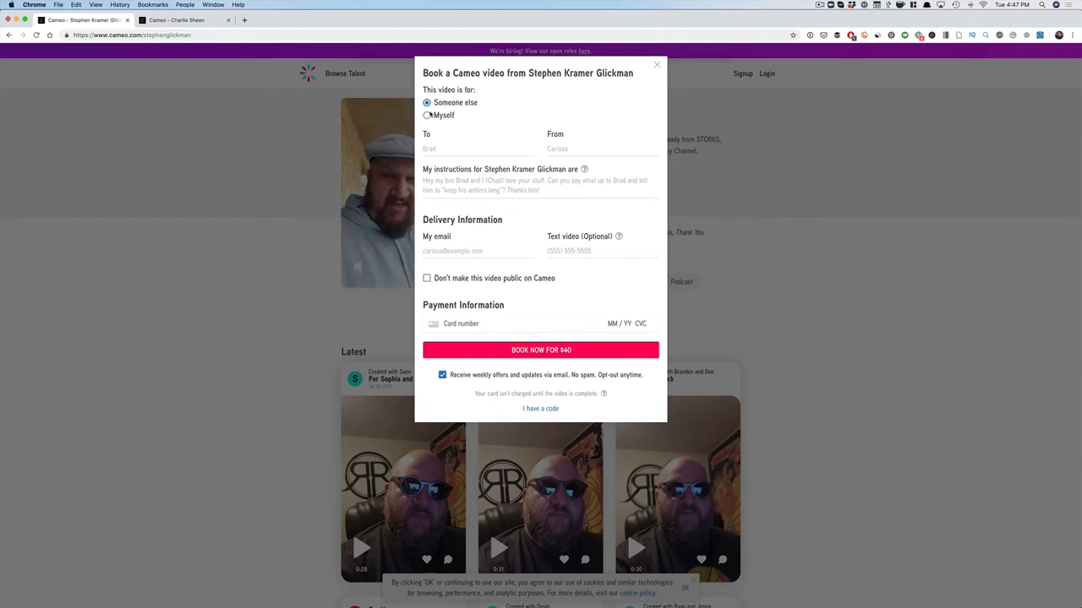
click(656, 65)
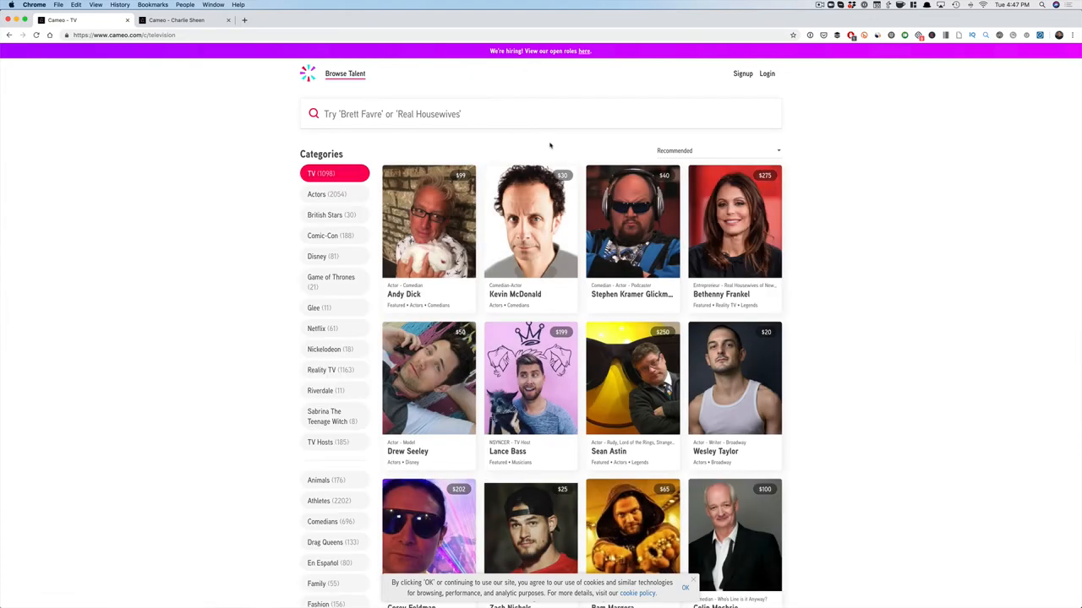
- Start a Charlie Sheen booking set for a brand or business, then close the form
scroll(down, 3)
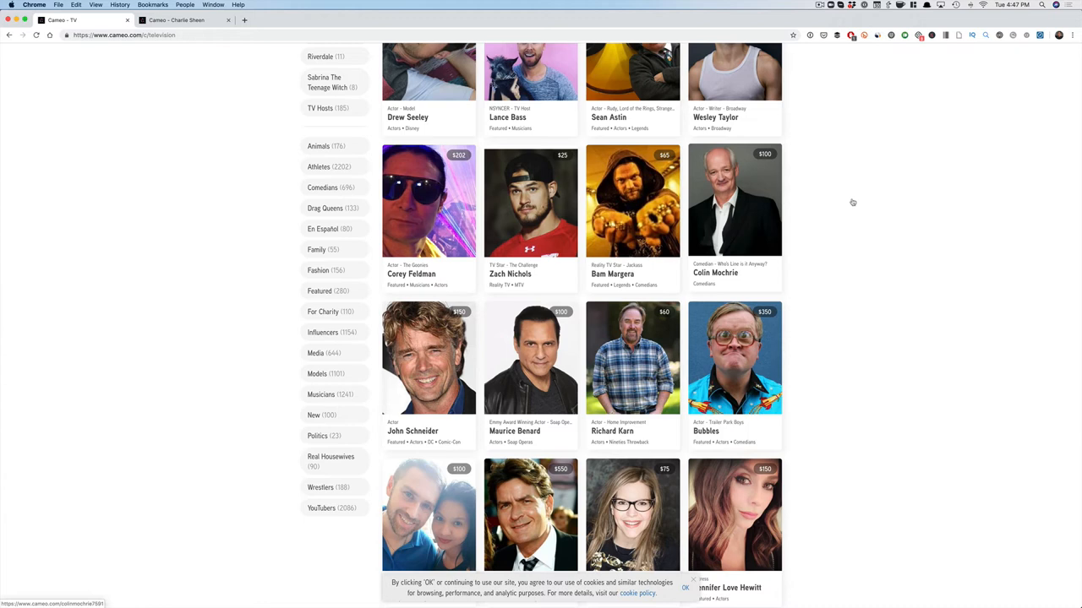
scroll(down, 3)
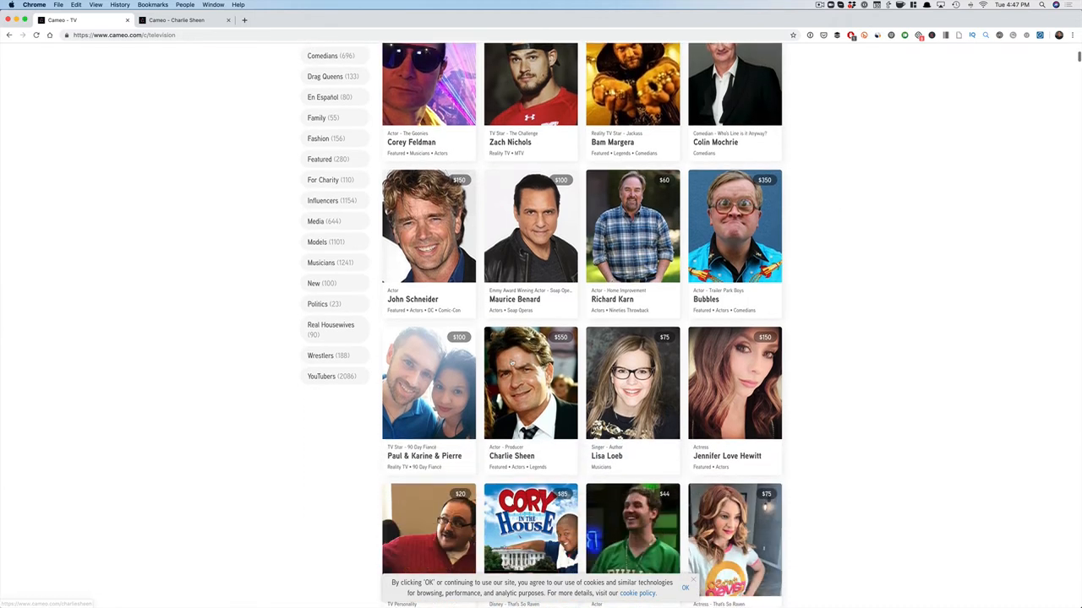
click(531, 382)
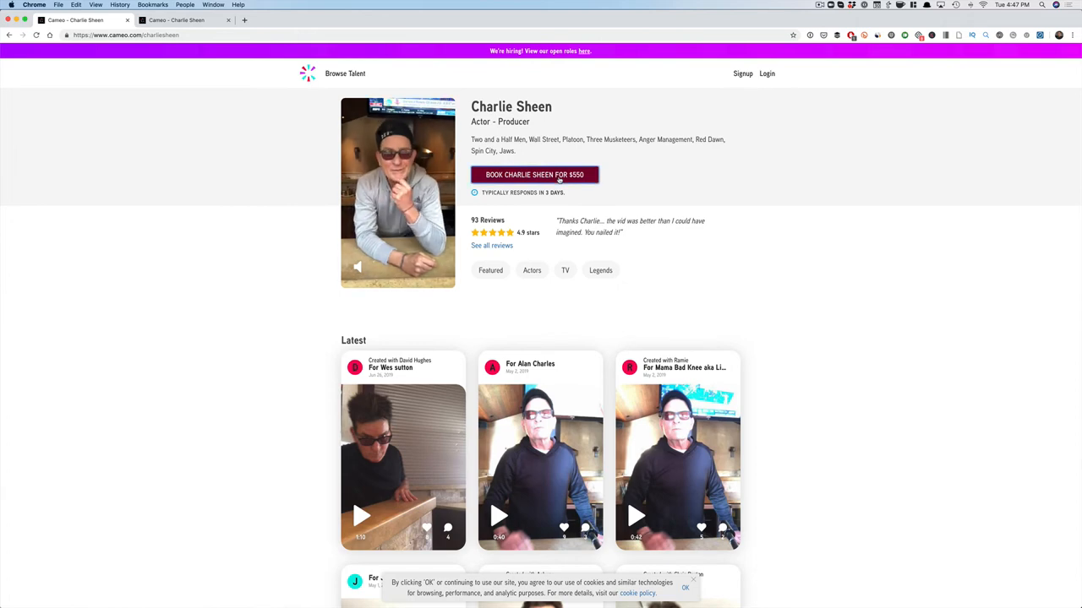
click(534, 174)
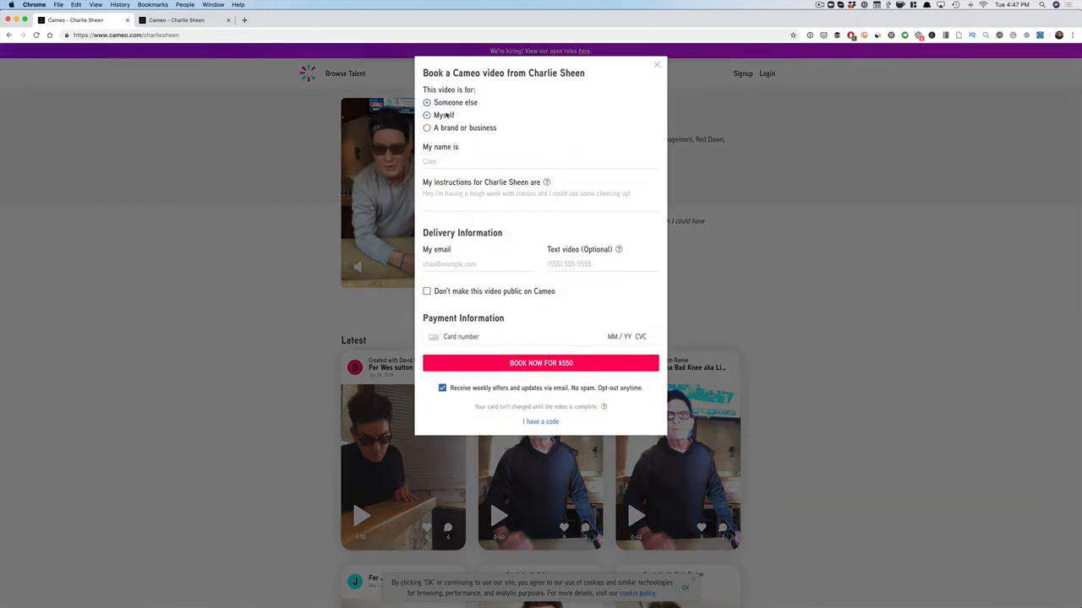
click(426, 129)
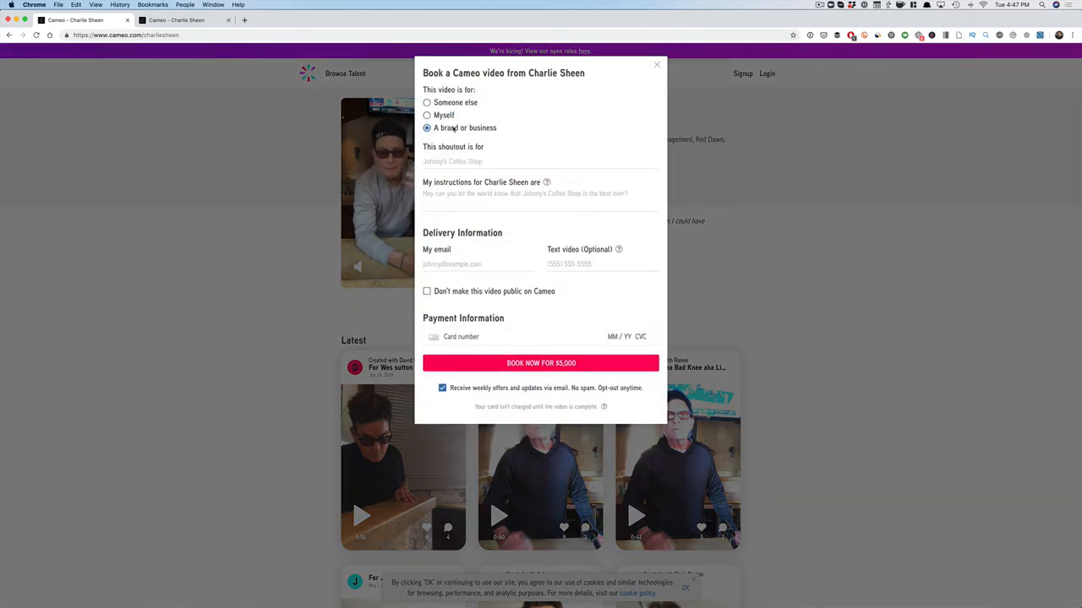
click(656, 64)
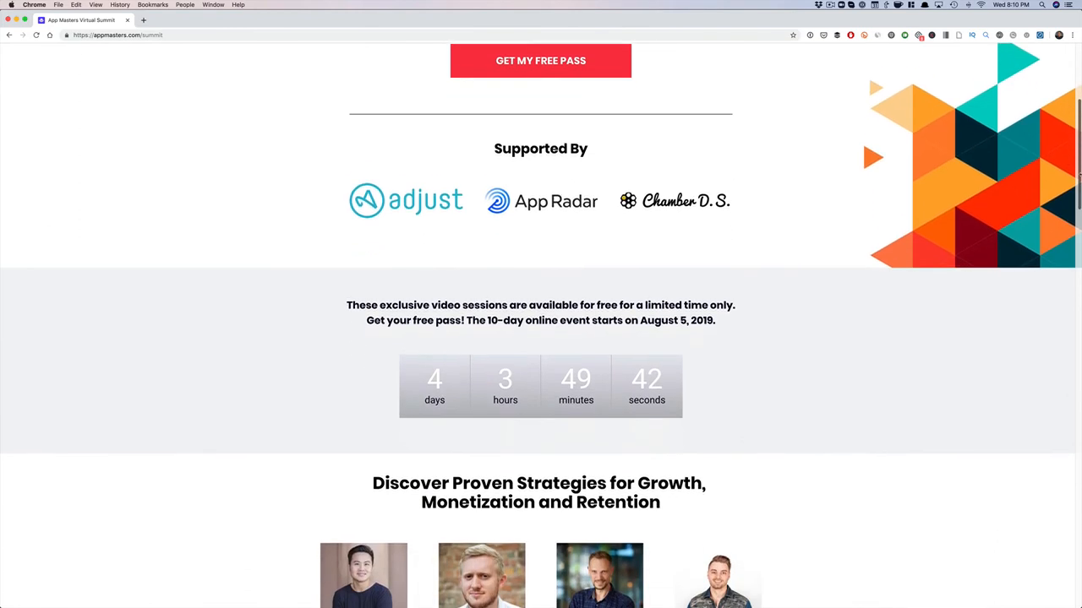
- Scroll past the speaker lineup and reasons to join to the last August agenda session
scroll(down, 3)
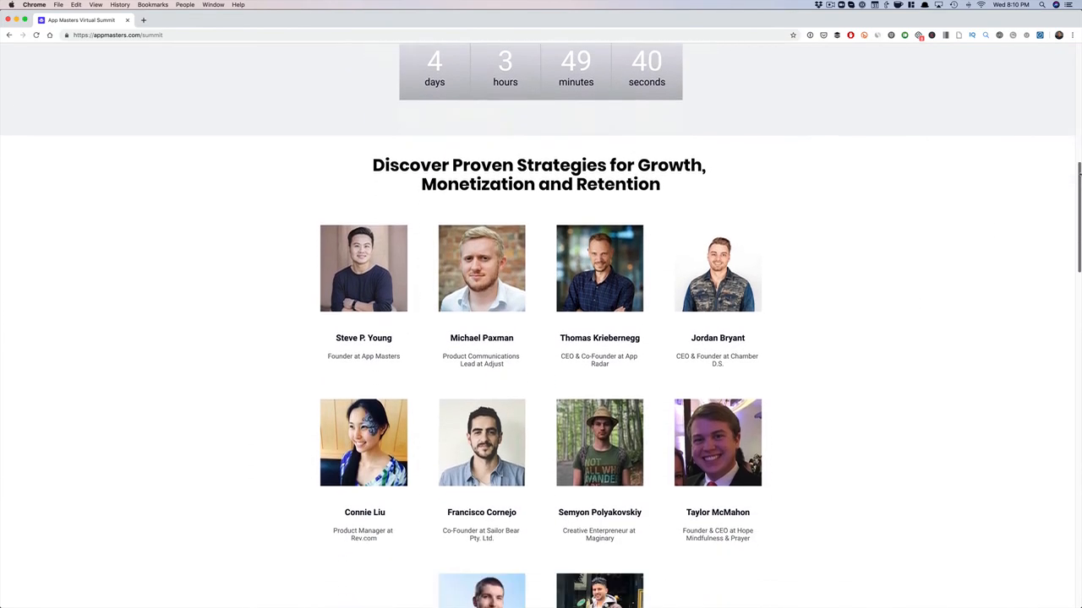
scroll(down, 3)
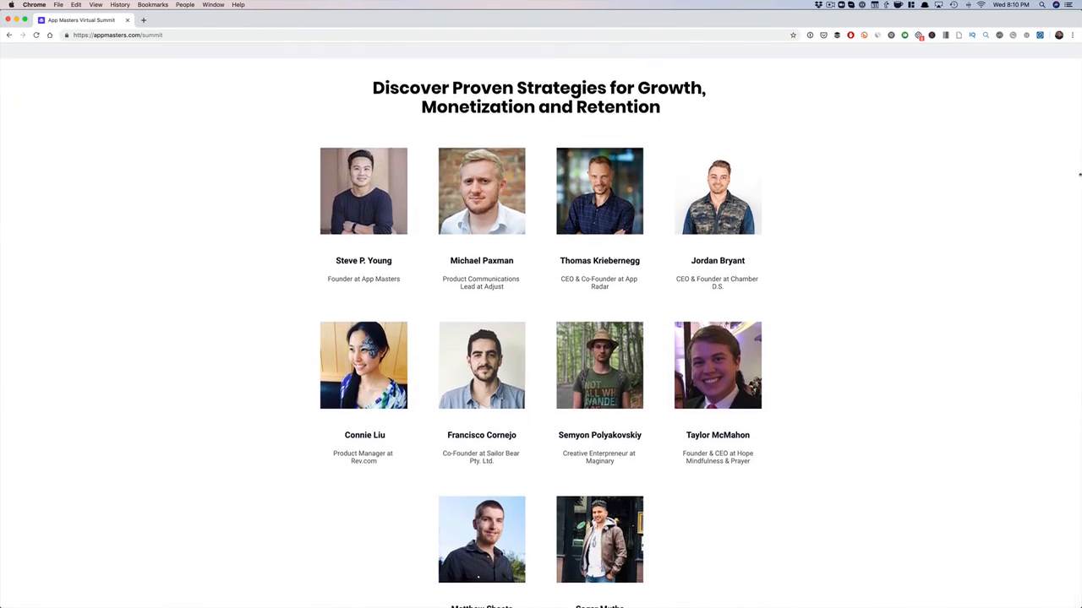
scroll(down, 3)
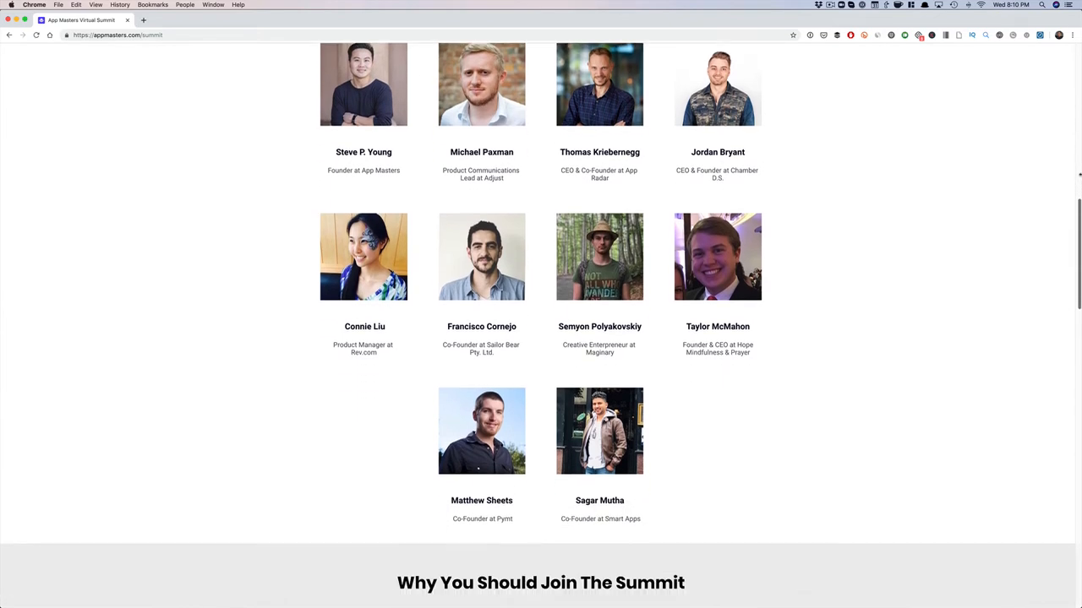
scroll(down, 3)
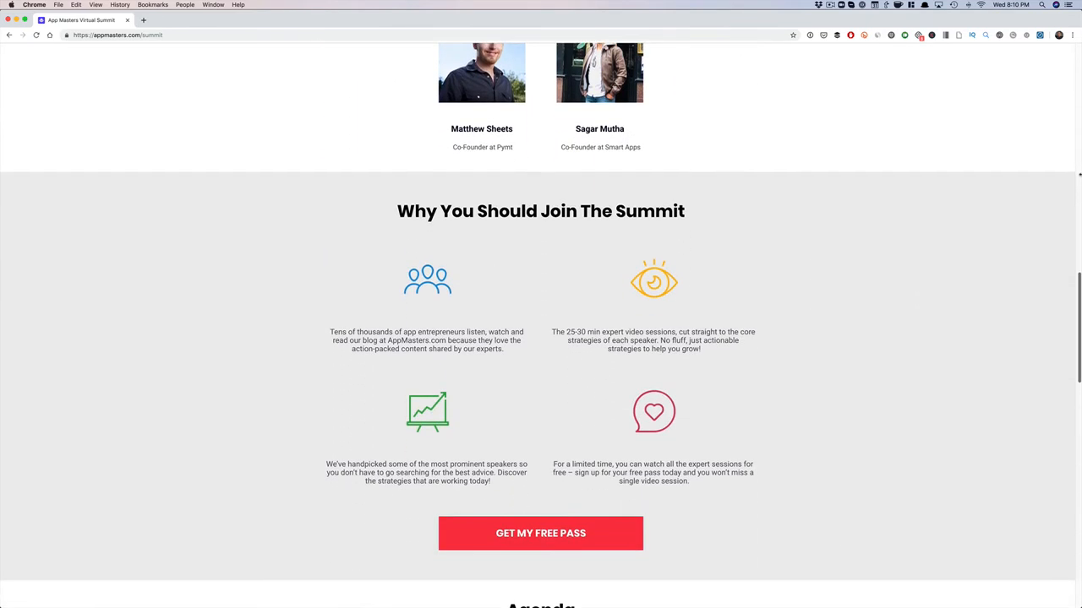
scroll(down, 3)
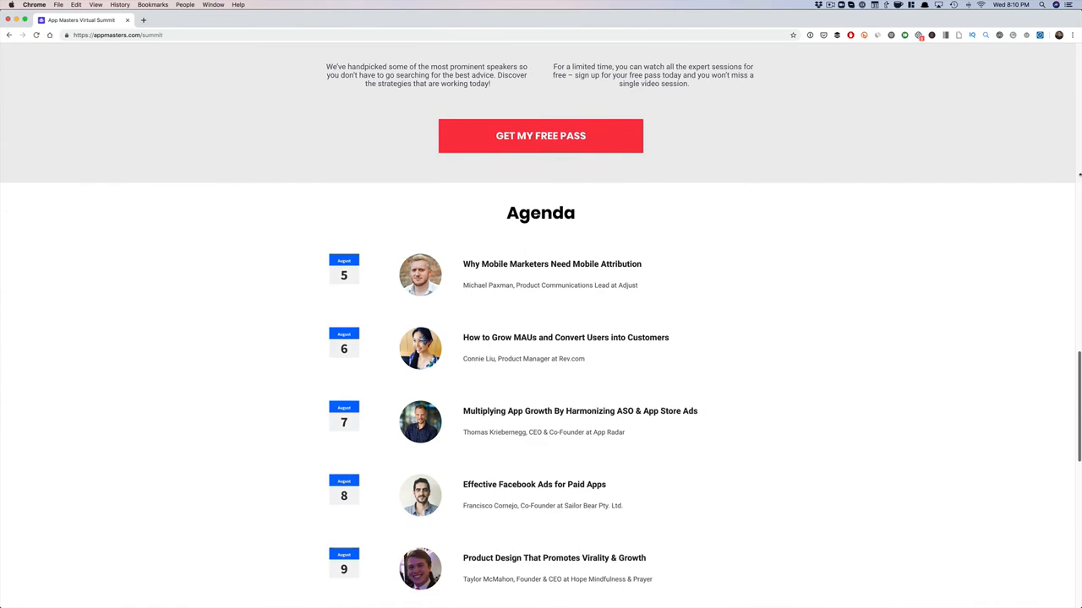
scroll(down, 3)
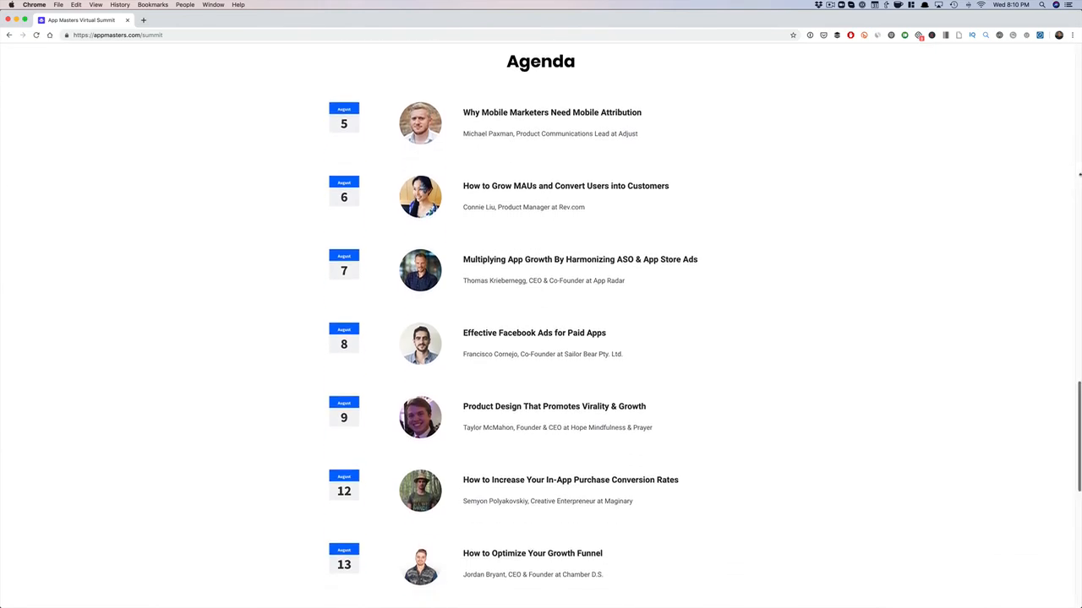
scroll(down, 3)
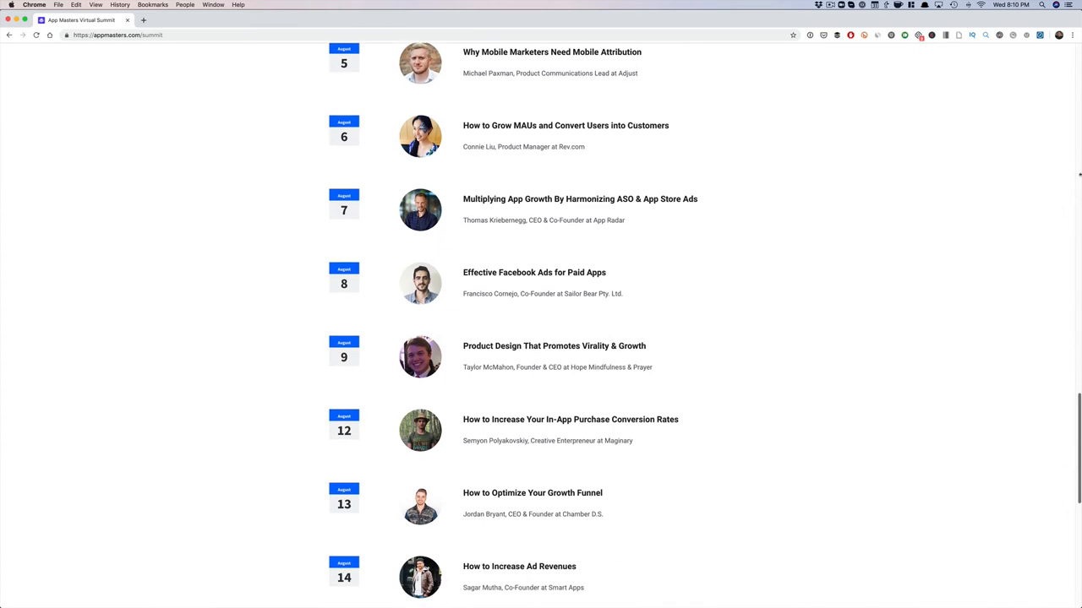
scroll(down, 3)
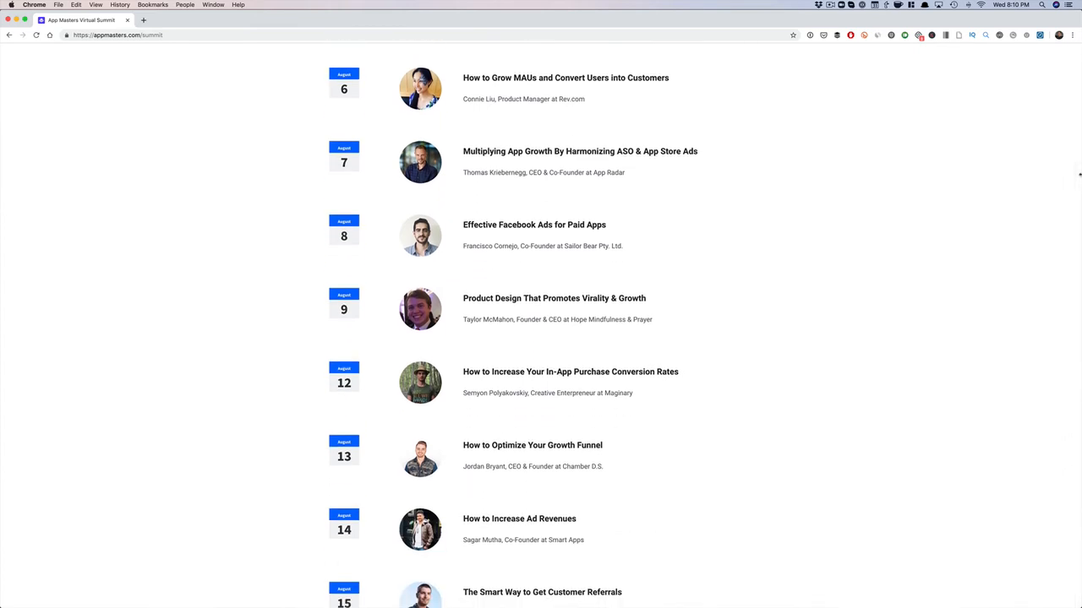
scroll(down, 3)
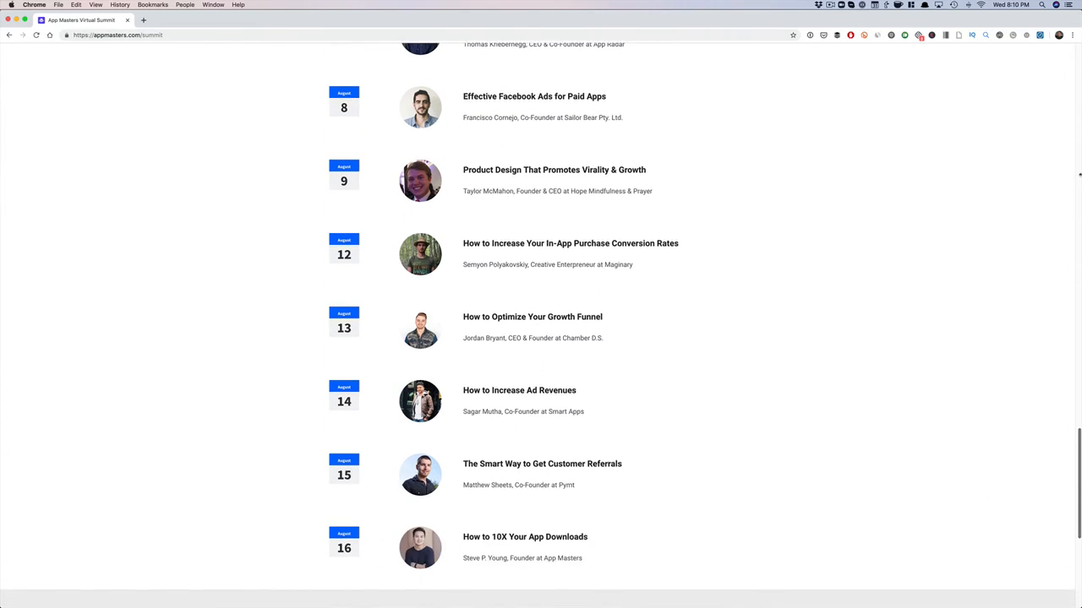